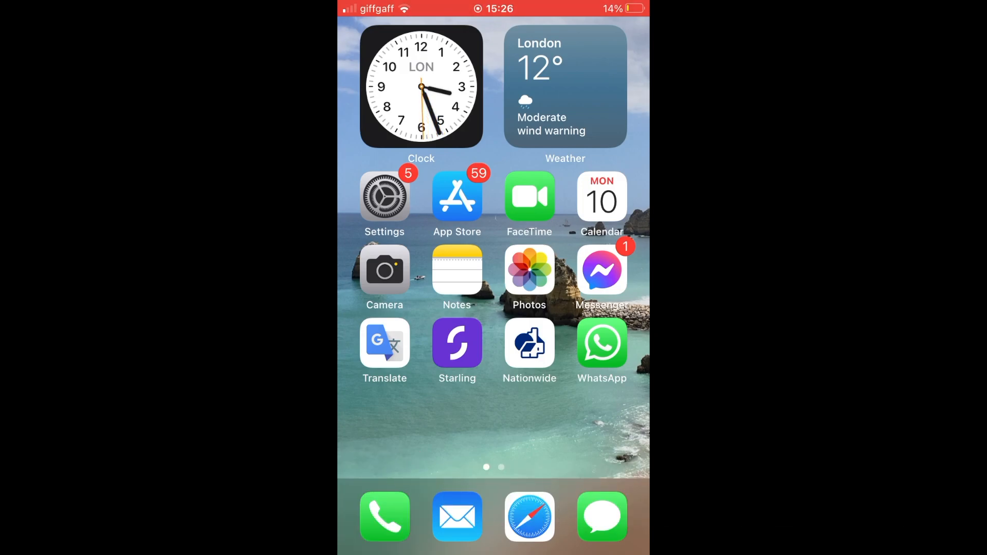
- Launch Settings from the home screen and navigate through Accessibility to the Audio/Visual page
{"action": "left_click", "coordinate": [383, 195]}
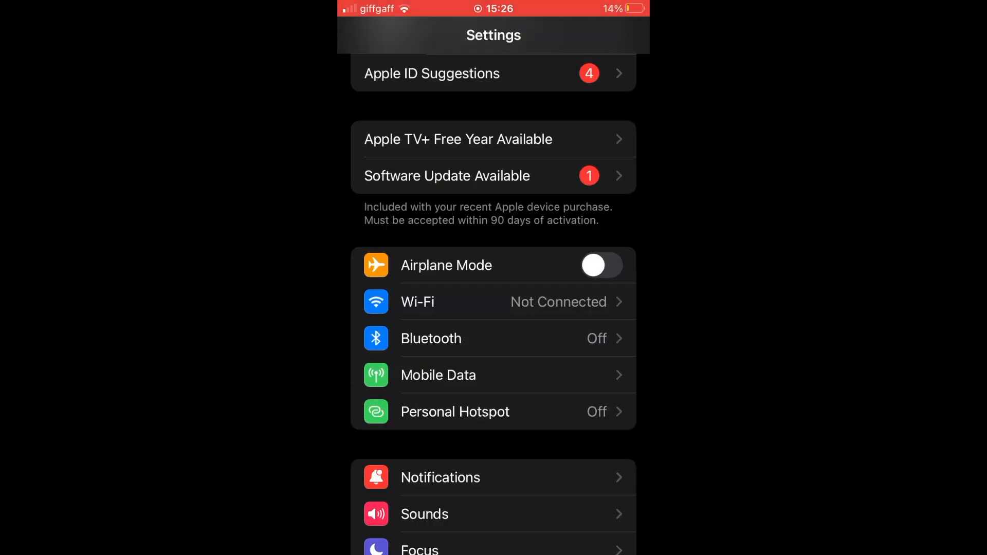
{"action": "scroll", "scroll_direction": "up", "scroll_amount": 3}
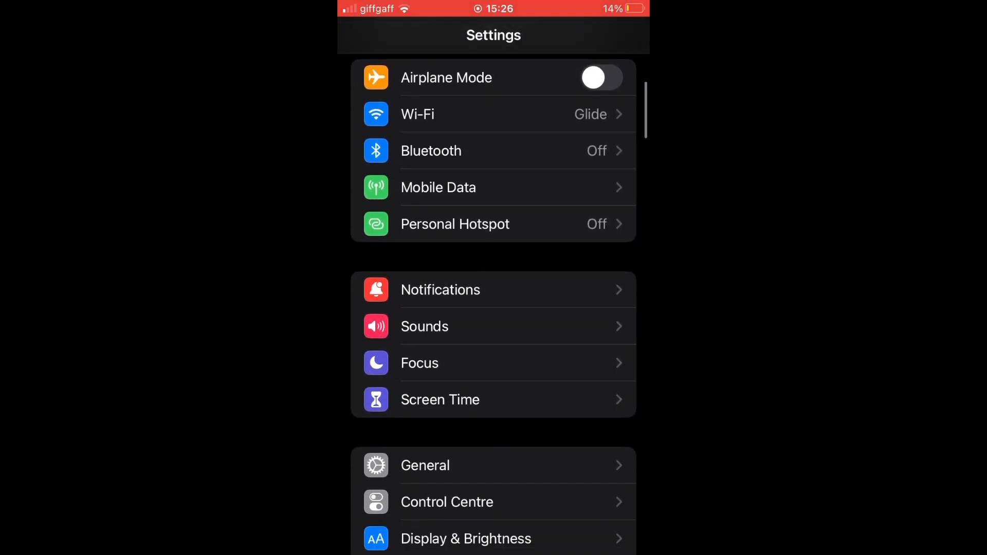
{"action": "scroll", "scroll_direction": "down", "scroll_amount": 3}
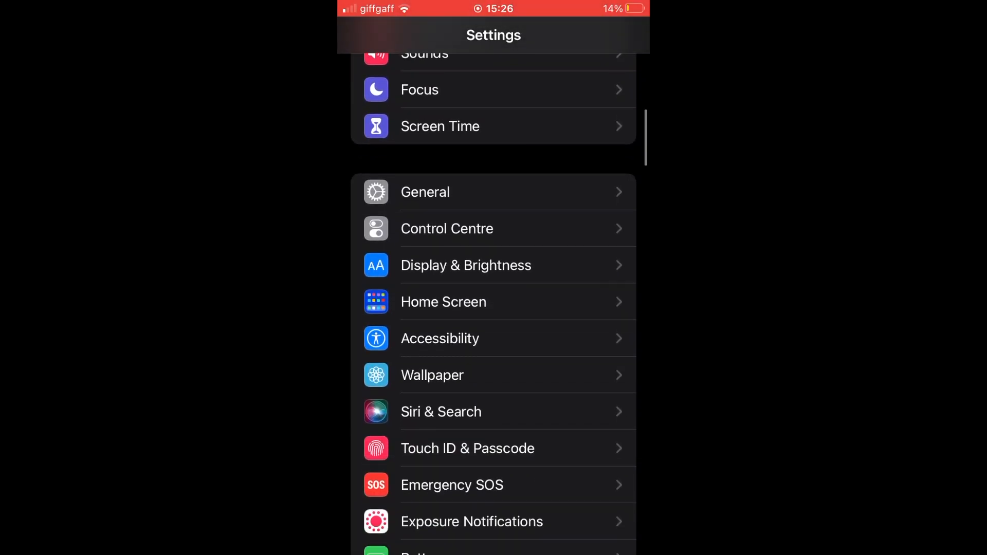
{"action": "scroll", "scroll_direction": "up", "scroll_amount": 3}
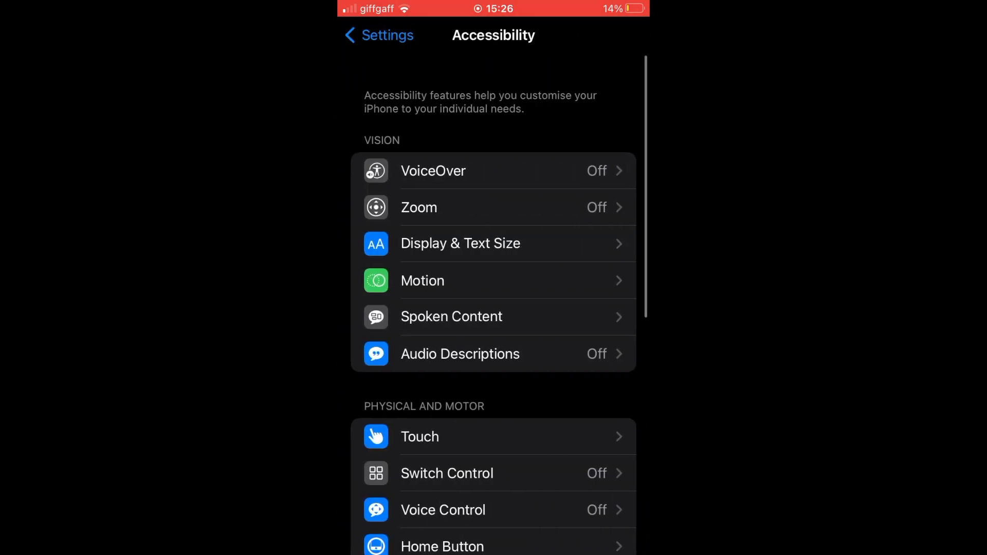
{"action": "scroll", "scroll_direction": "down", "scroll_amount": 3}
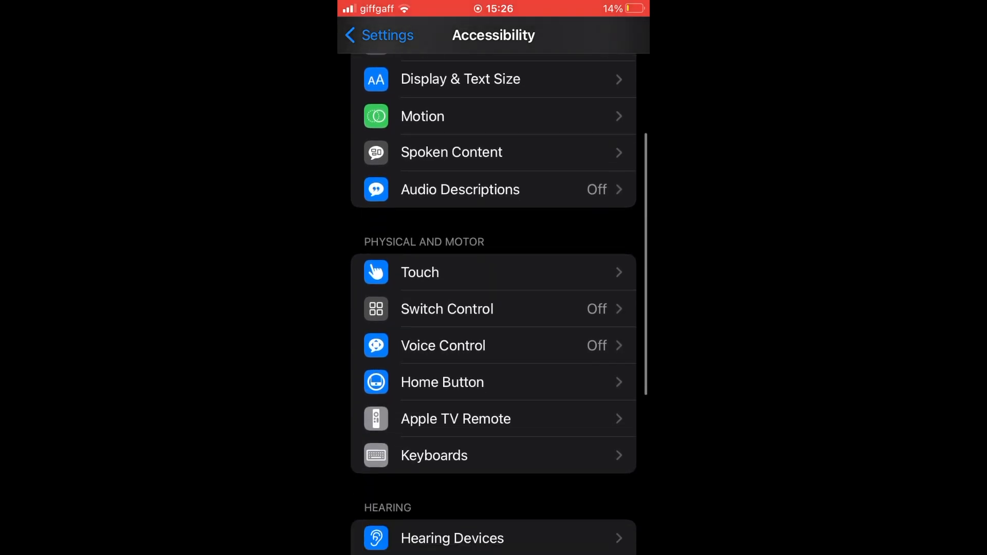
{"action": "scroll", "scroll_direction": "down", "scroll_amount": 3}
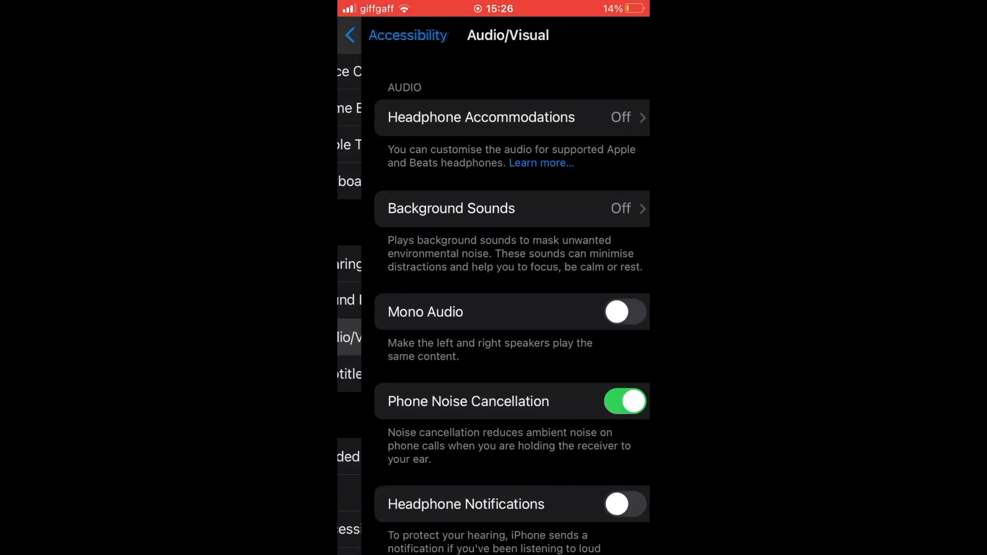
- In the Visual section, switch off Flash on Silent and then LED Flash for Alerts
{"action": "scroll", "scroll_direction": "down", "scroll_amount": 3}
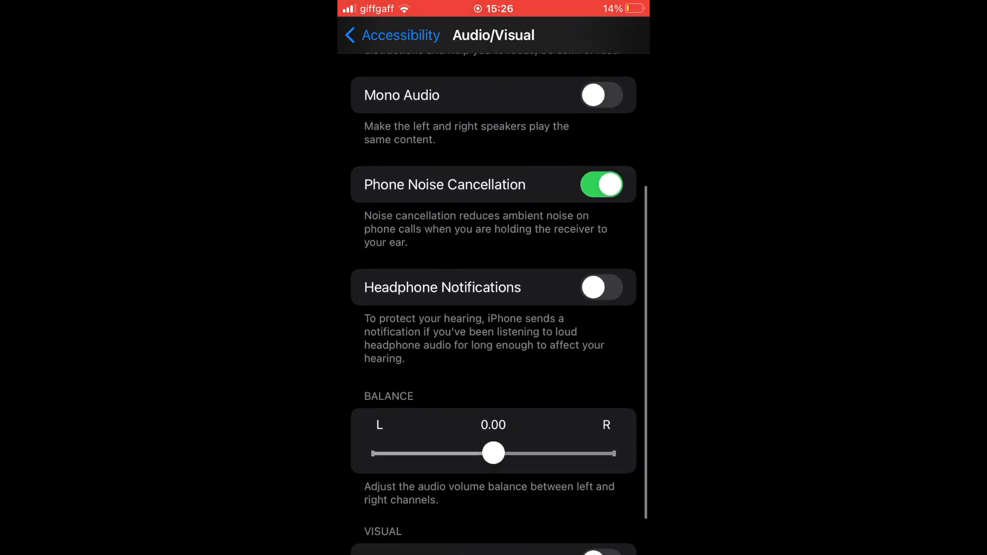
{"action": "scroll", "scroll_direction": "up", "scroll_amount": 3}
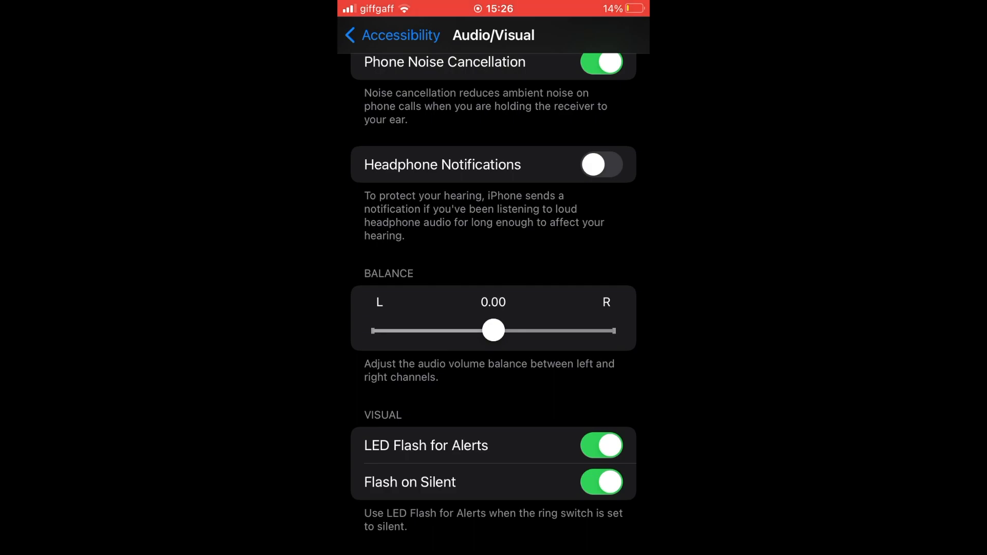
{"action": "left_click", "coordinate": [600, 481]}
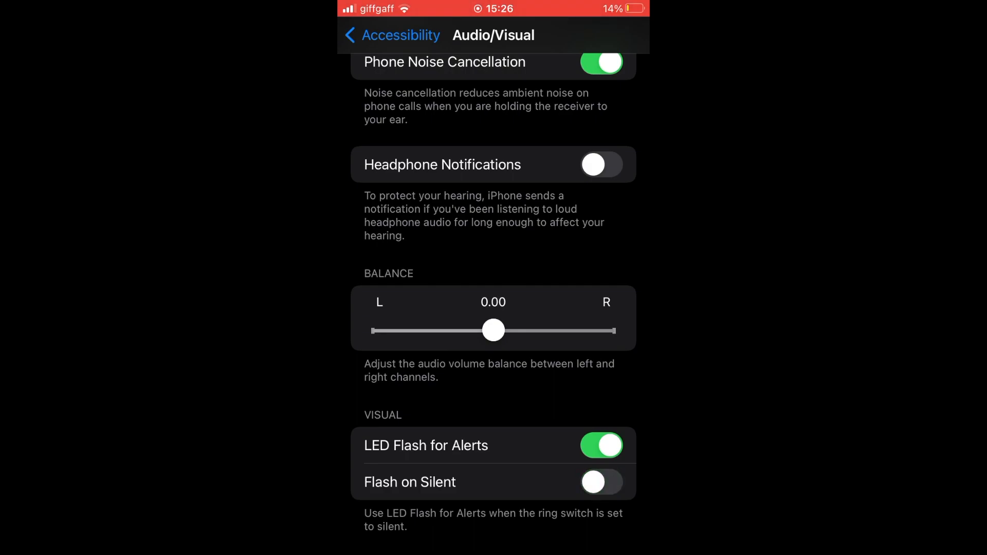
{"action": "scroll", "scroll_direction": "down", "scroll_amount": 3}
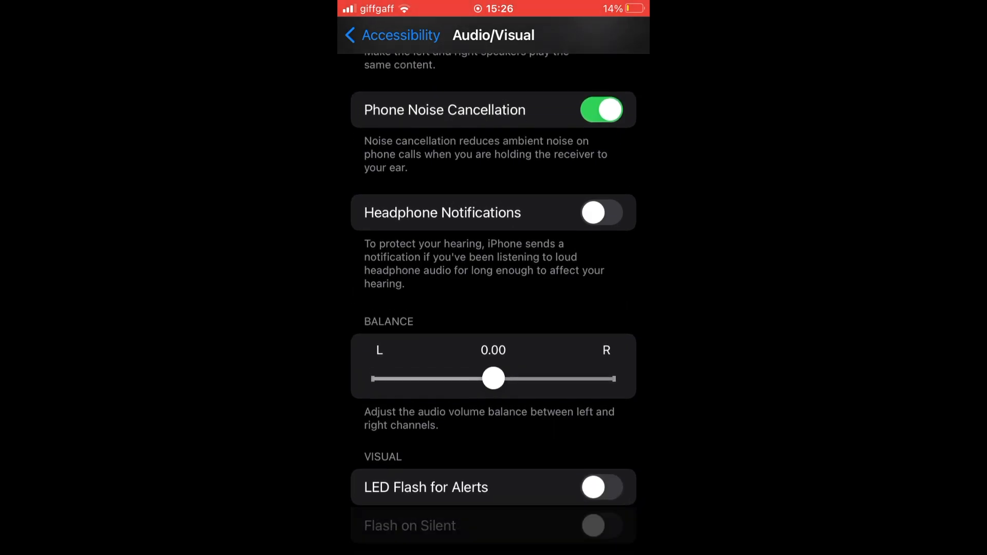
{"action": "left_click", "coordinate": [600, 486]}
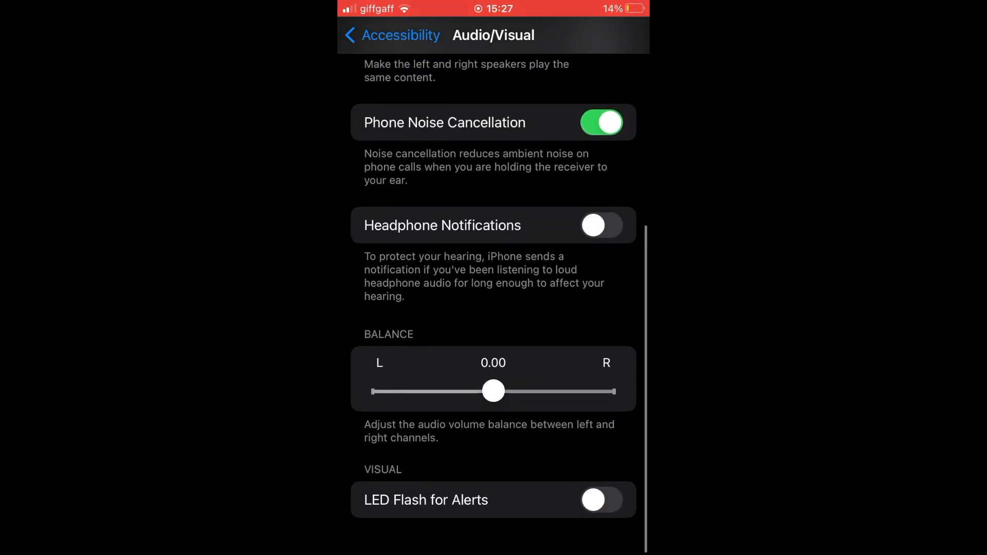
- Revisit Audio/Visual, toggle LED Flash for Alerts on then off, and back out toward Settings
{"action": "left_click", "coordinate": [391, 35]}
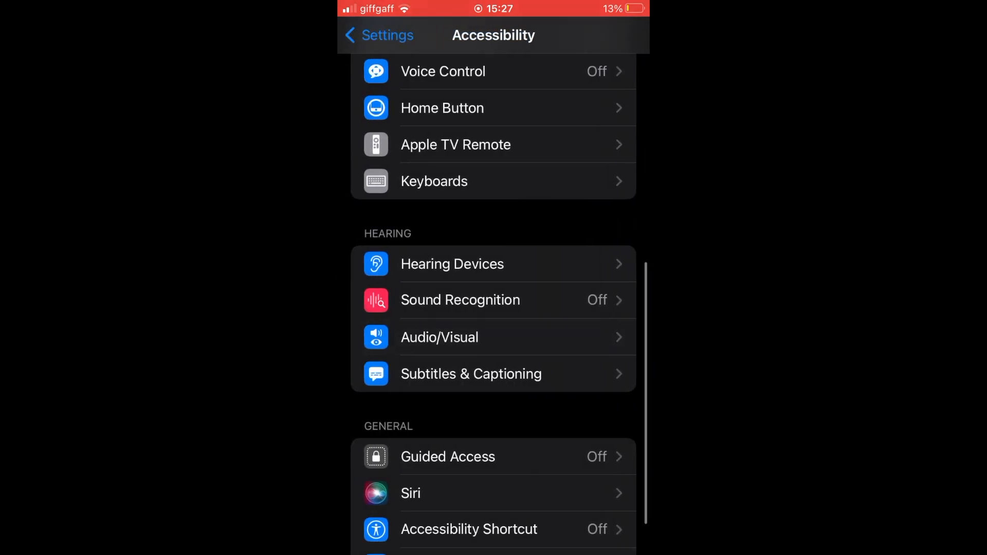
{"action": "left_click", "coordinate": [378, 35]}
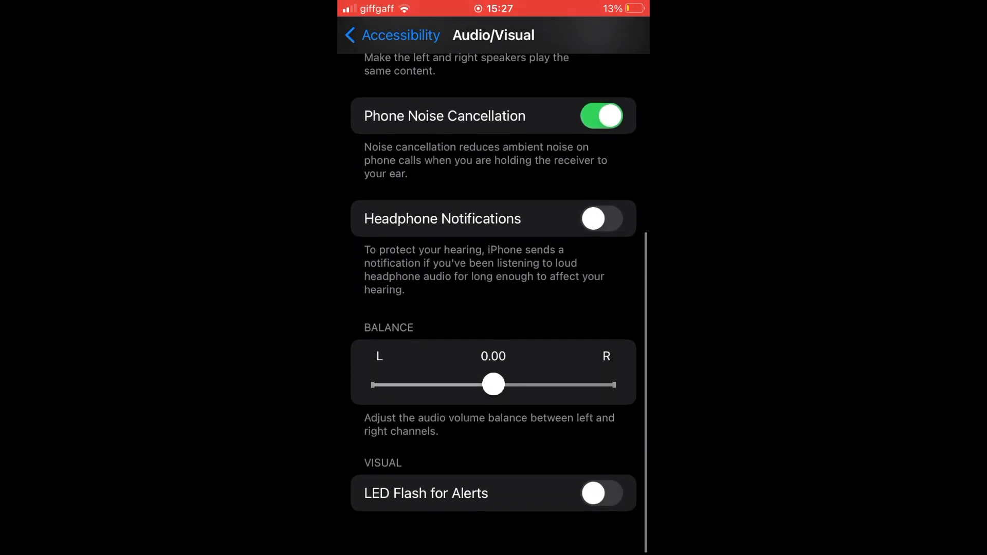
{"action": "left_click", "coordinate": [601, 492]}
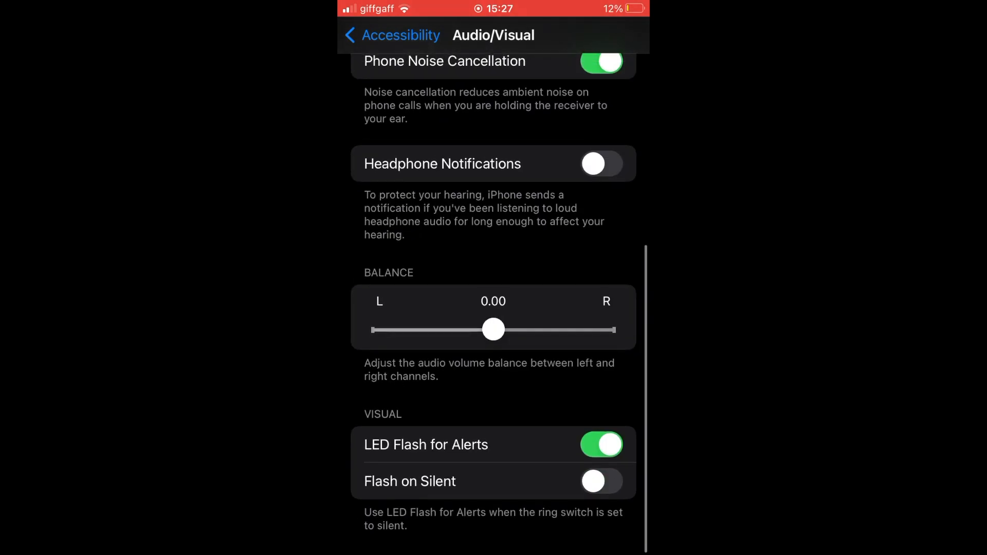
{"action": "left_click", "coordinate": [599, 481]}
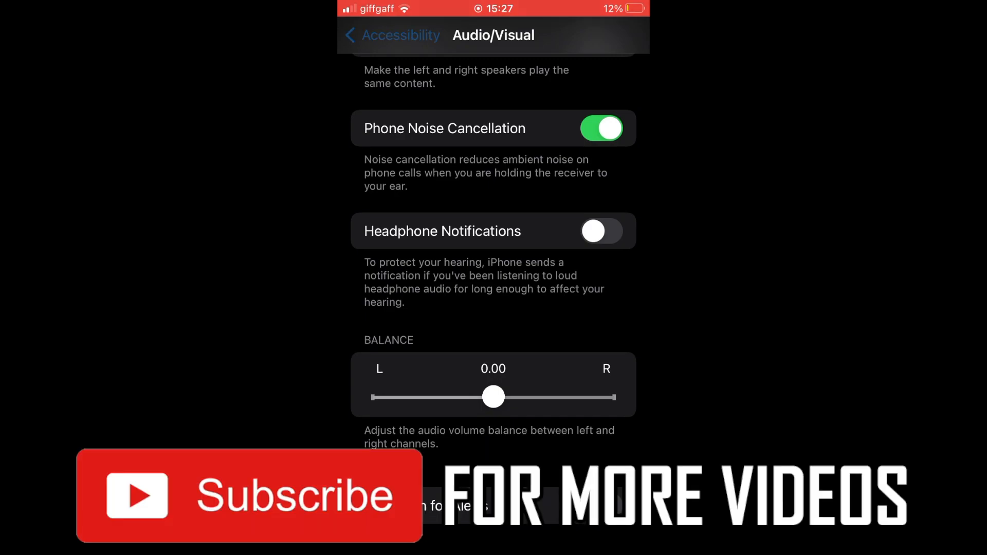
{"action": "left_click", "coordinate": [391, 35]}
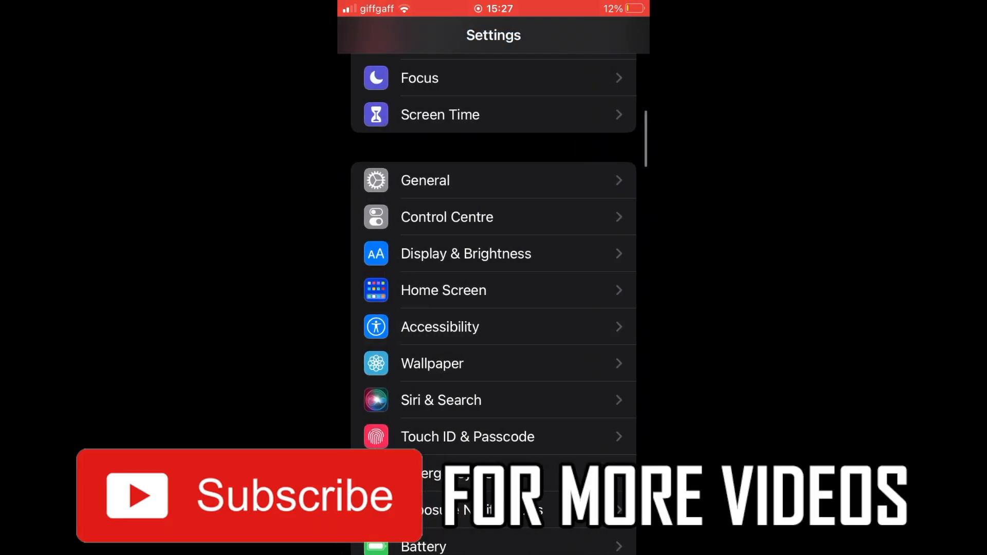